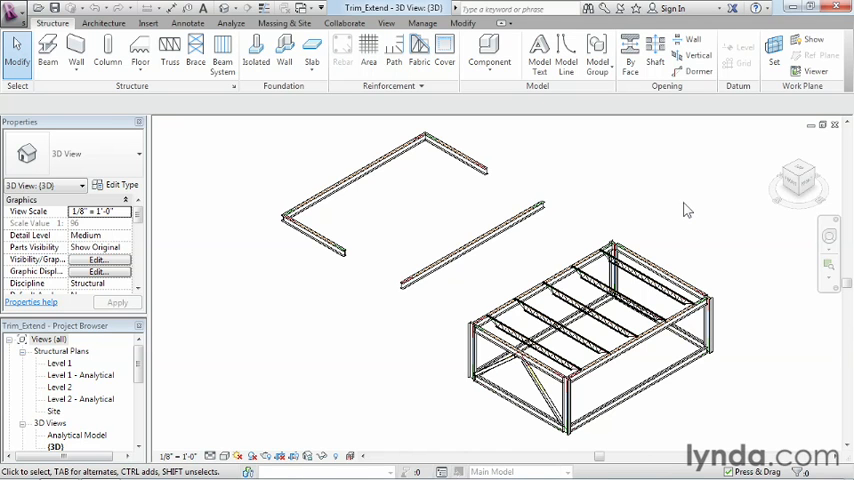
mouse_move(364, 340)
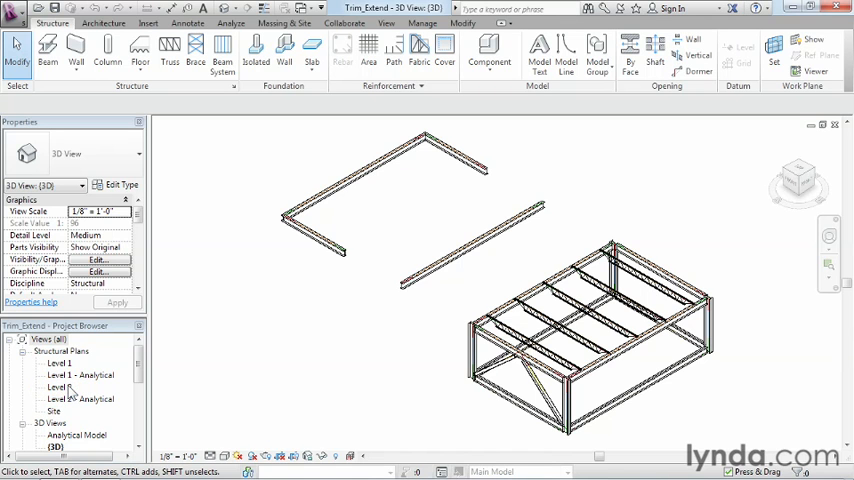
Step: Open the Level 2 structural plan from the Project Browser
double_click(60, 388)
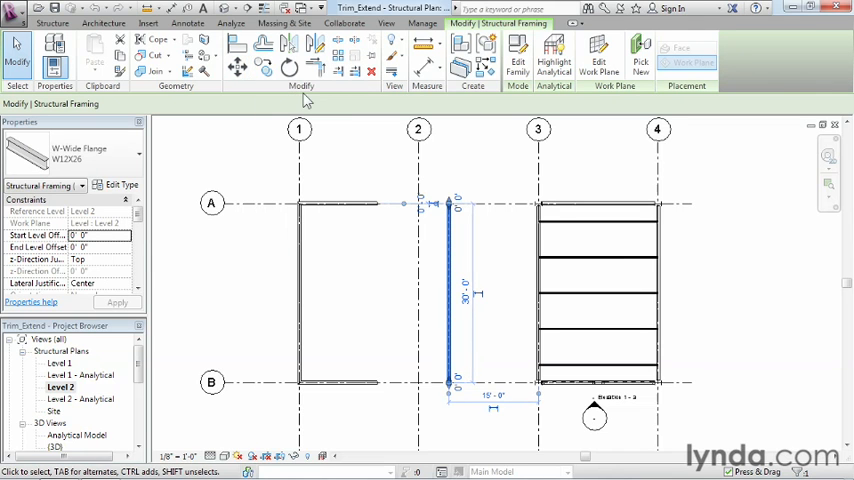
mouse_move(316, 68)
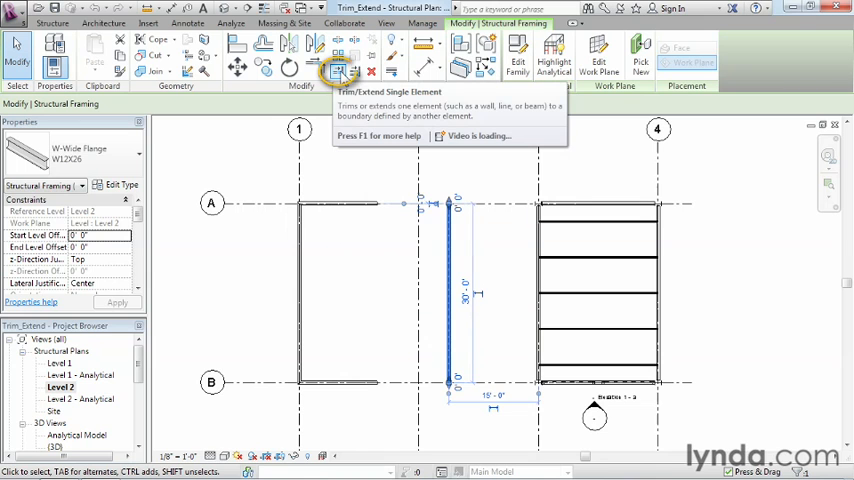
mouse_move(352, 72)
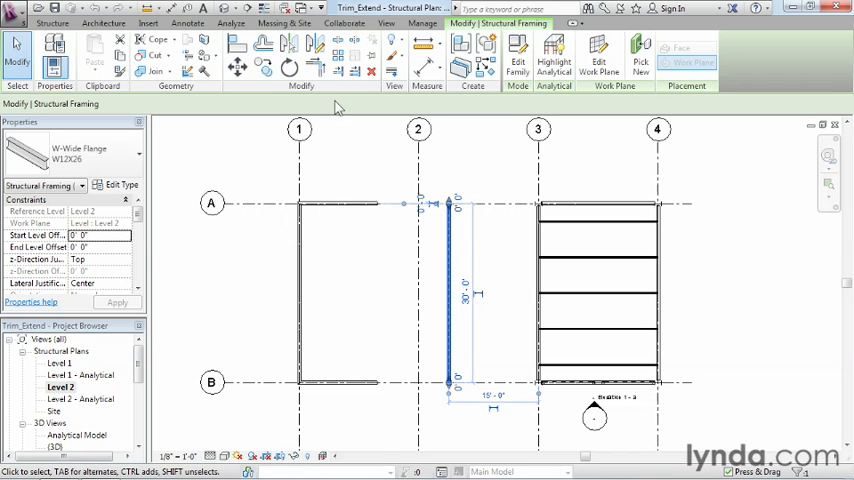
mouse_move(340, 92)
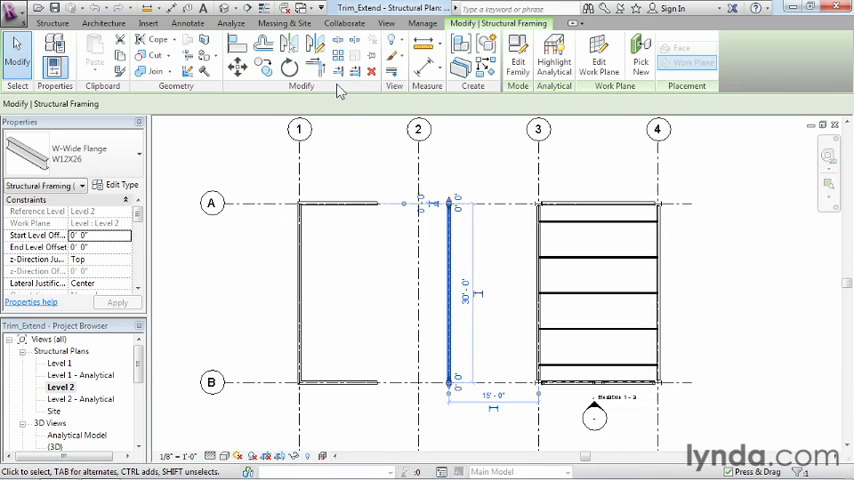
mouse_move(350, 116)
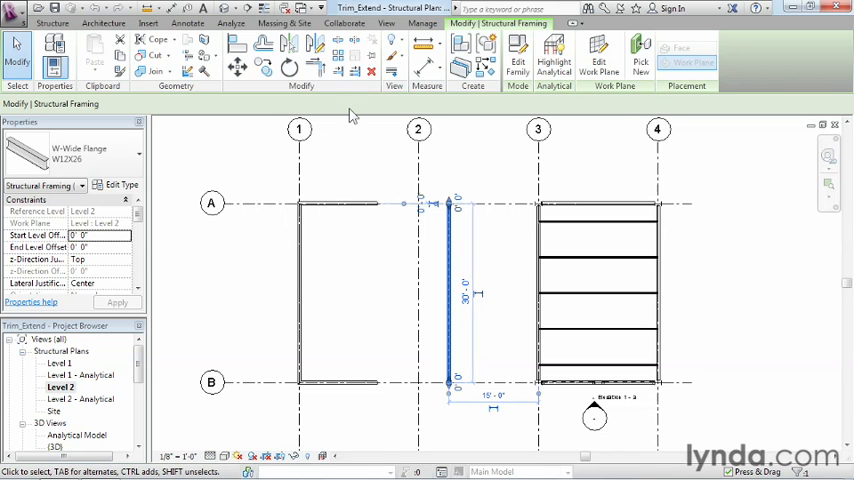
mouse_move(366, 178)
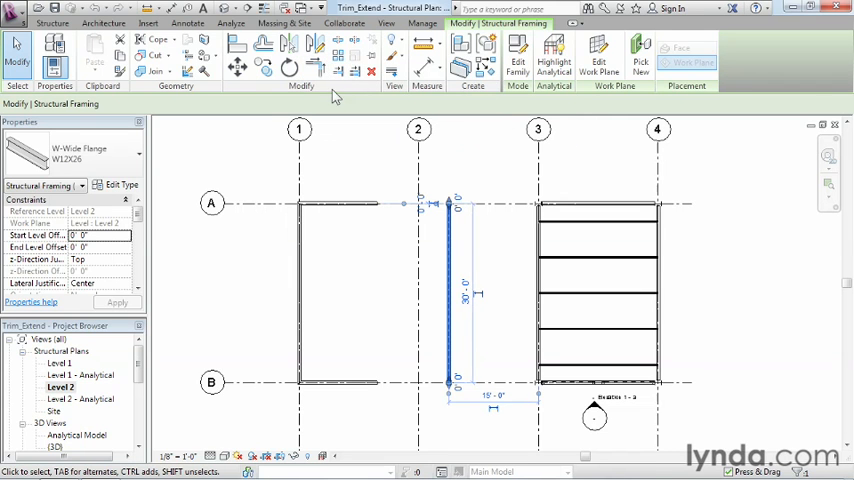
mouse_move(316, 68)
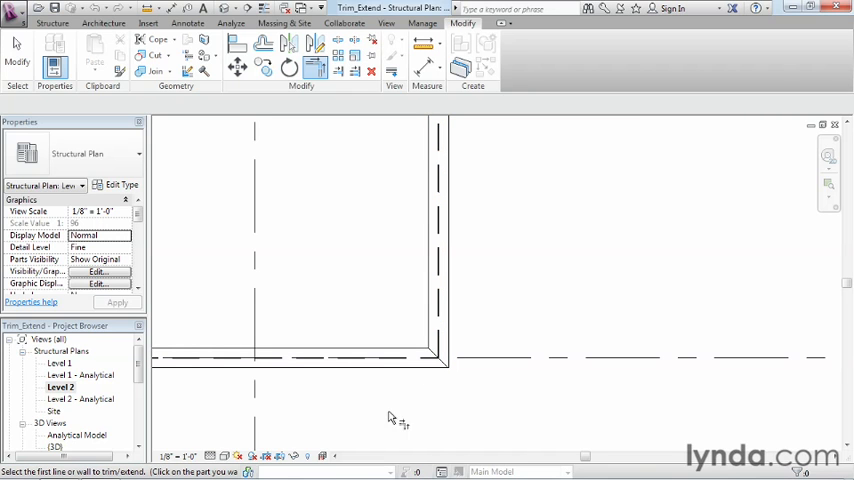
mouse_move(376, 408)
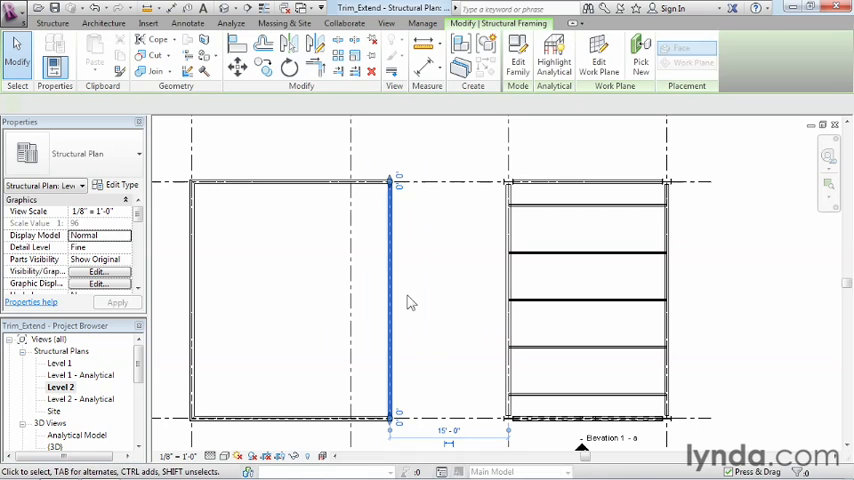
Step: Select the top beam of the left bay to drag its end grip toward grid line 2
click(390, 304)
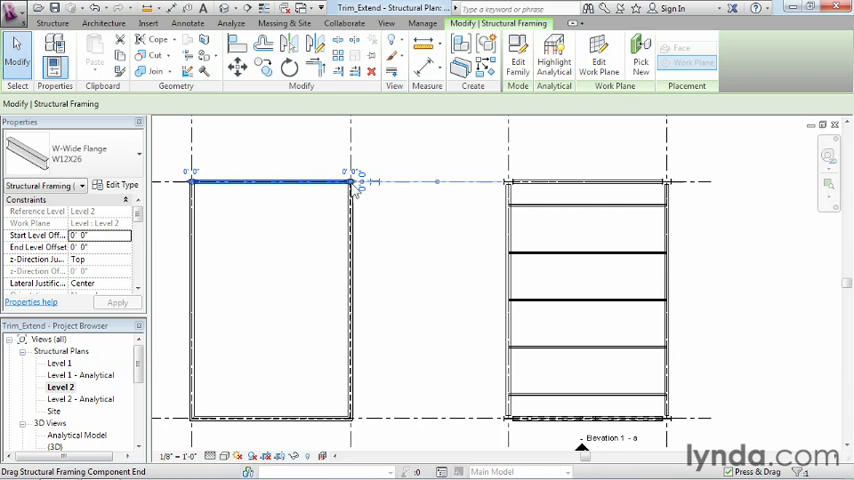
mouse_move(352, 188)
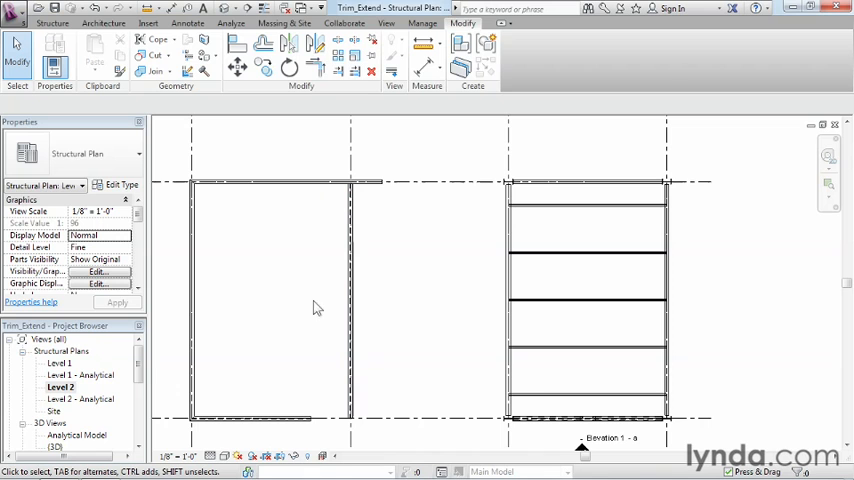
mouse_move(316, 68)
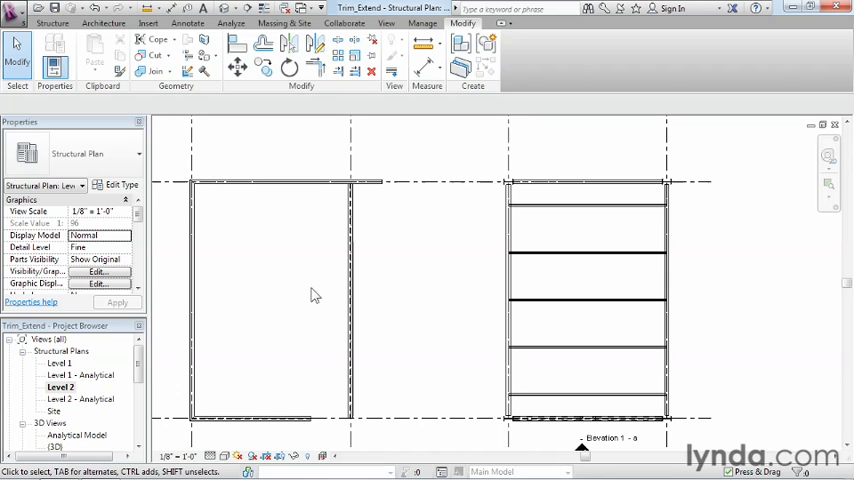
mouse_move(360, 448)
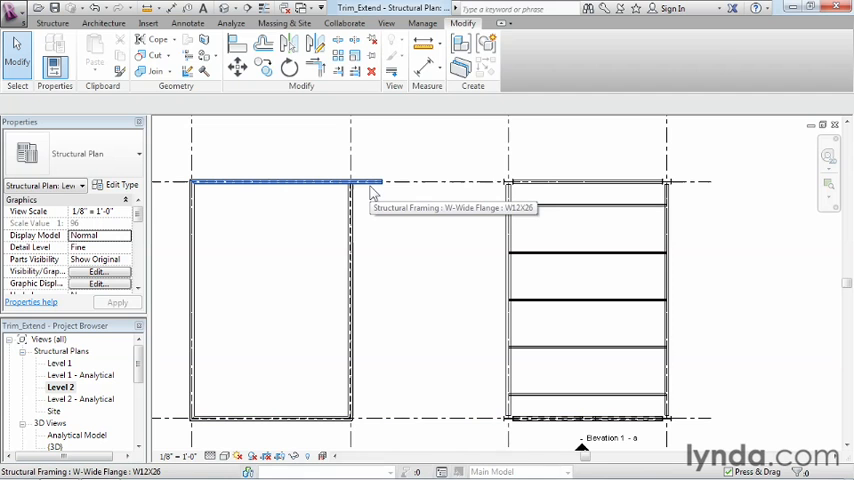
Step: Select the top W-Wide Flange beam and accept the 'Can't keep elements joined' warning to unjoin it
click(350, 182)
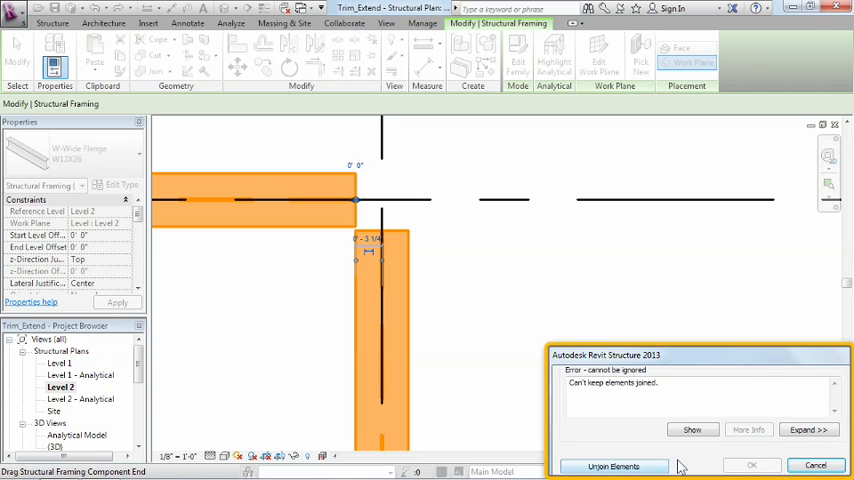
click(614, 464)
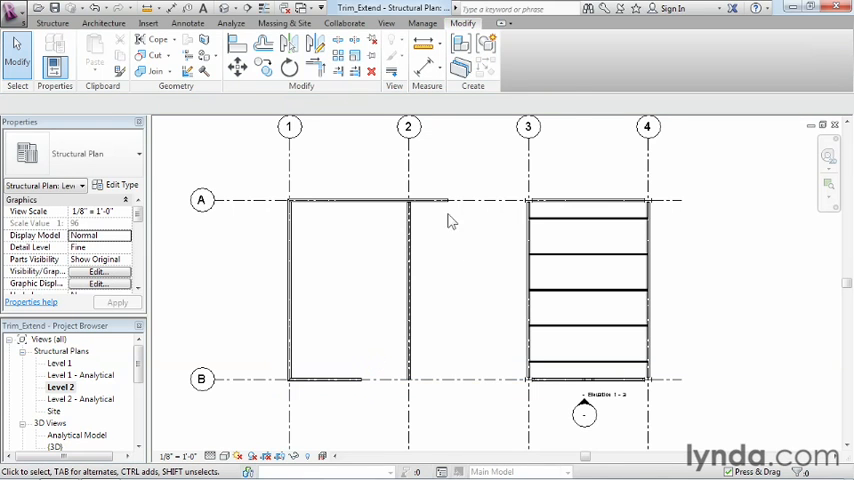
mouse_move(340, 70)
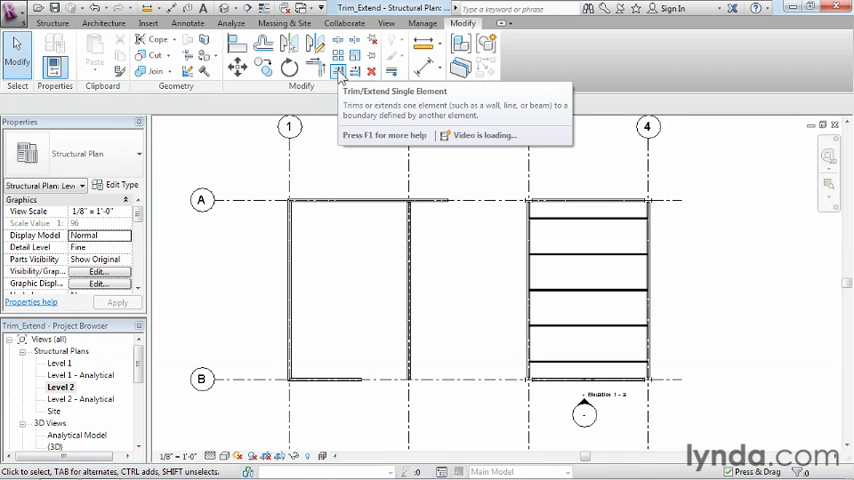